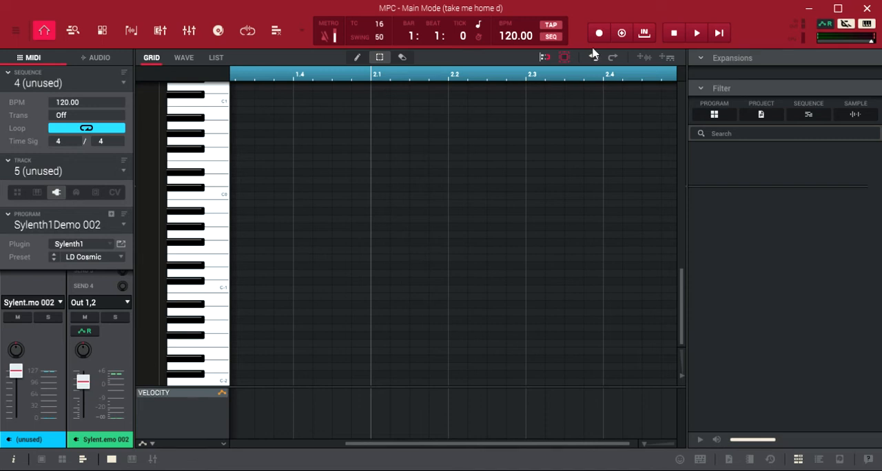
{"action": "mouse_move", "coordinate": [705, 179]}
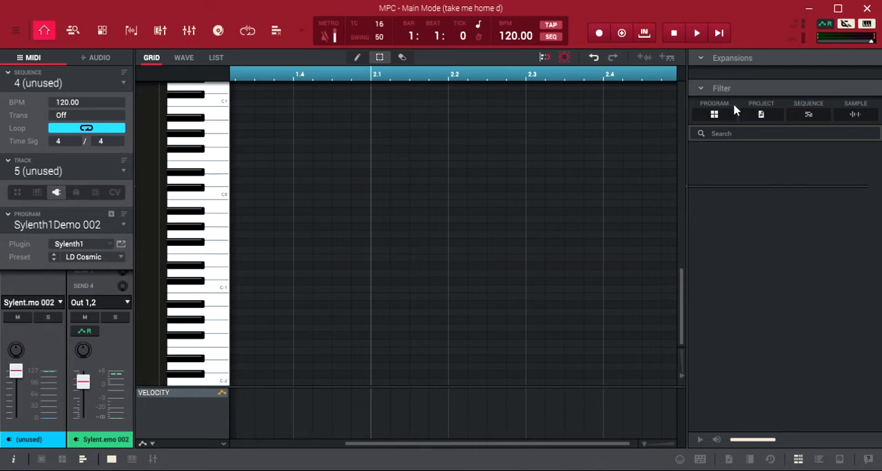
{"action": "mouse_move", "coordinate": [769, 139]}
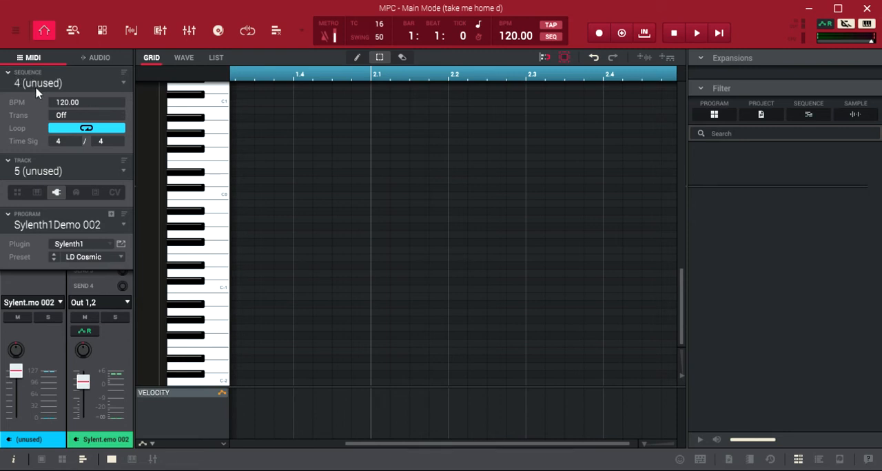
{"action": "mouse_move", "coordinate": [127, 76]}
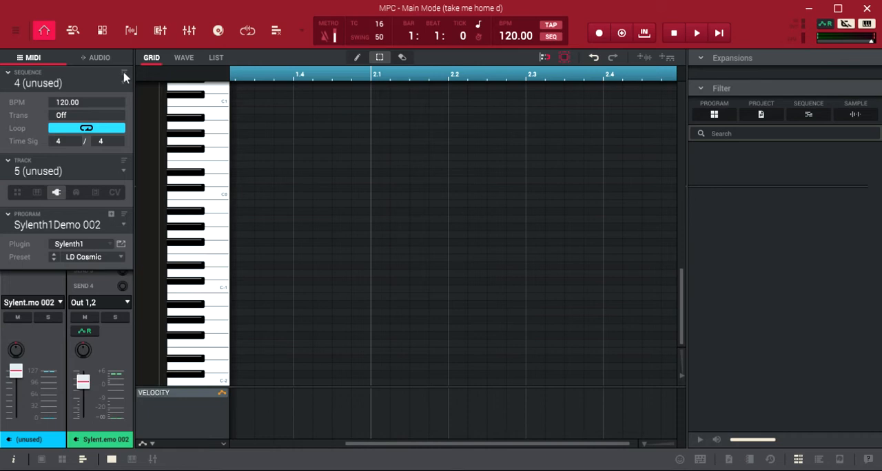
{"action": "mouse_move", "coordinate": [127, 91]}
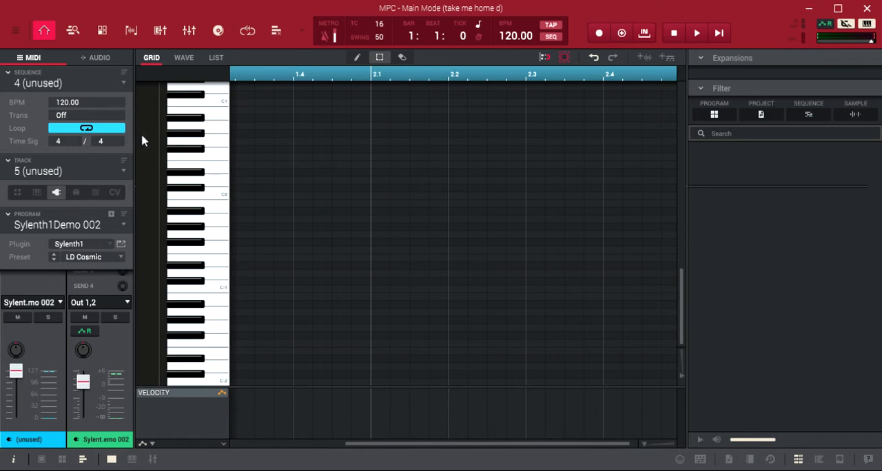
{"action": "mouse_move", "coordinate": [159, 186]}
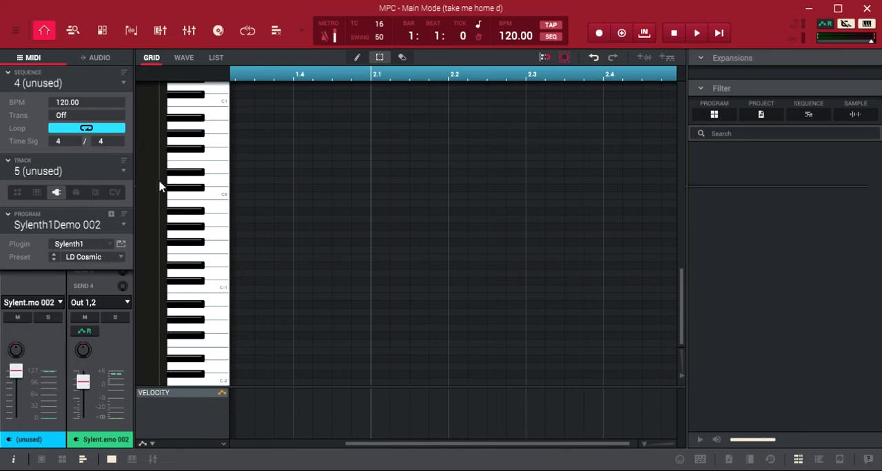
{"action": "mouse_move", "coordinate": [157, 215]}
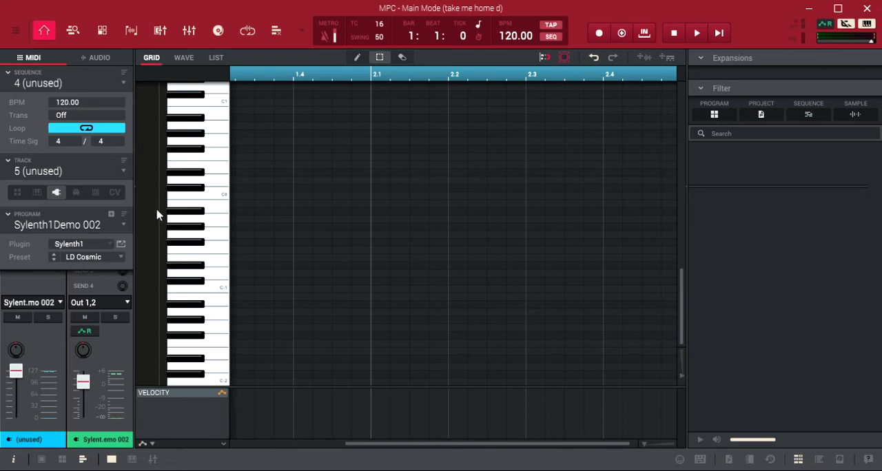
{"action": "mouse_move", "coordinate": [149, 140]}
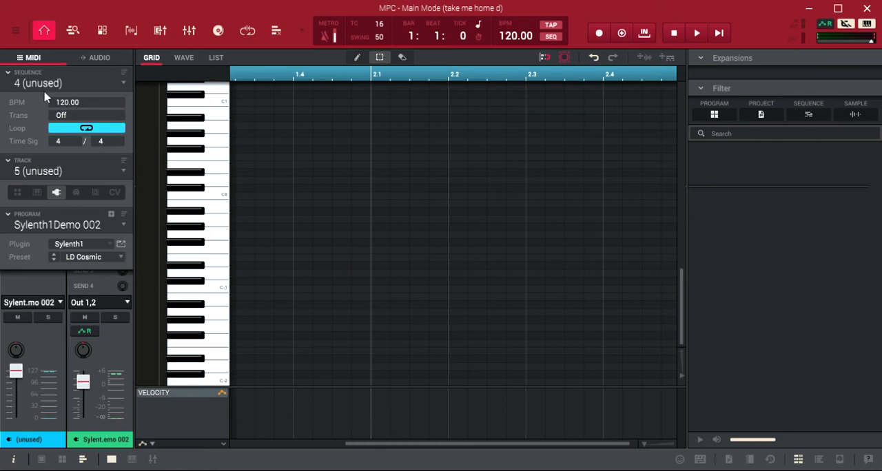
{"action": "mouse_move", "coordinate": [126, 76]}
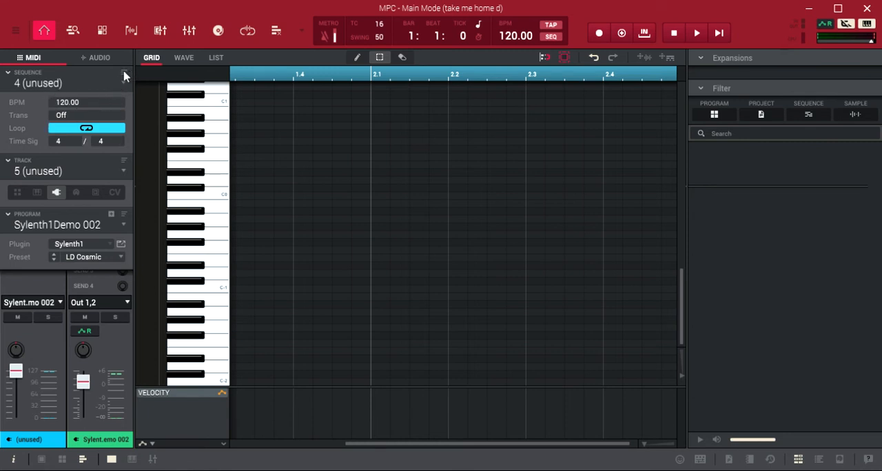
{"action": "left_click", "coordinate": [124, 74]}
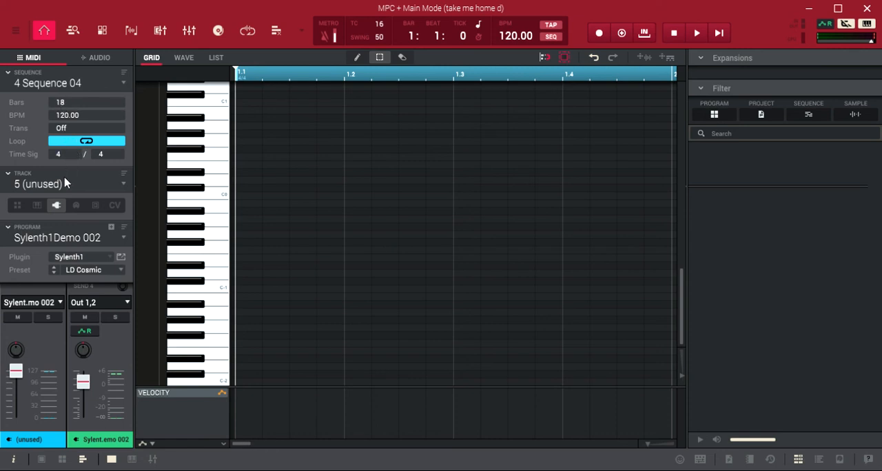
{"action": "mouse_move", "coordinate": [58, 208]}
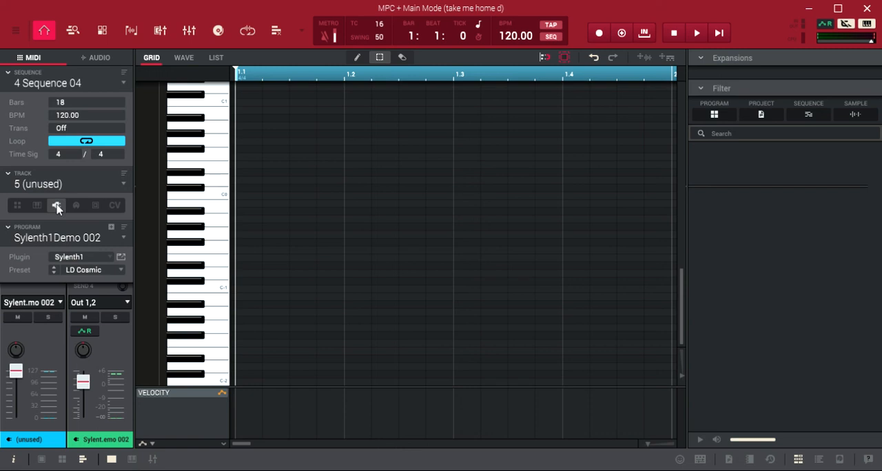
{"action": "mouse_move", "coordinate": [69, 175]}
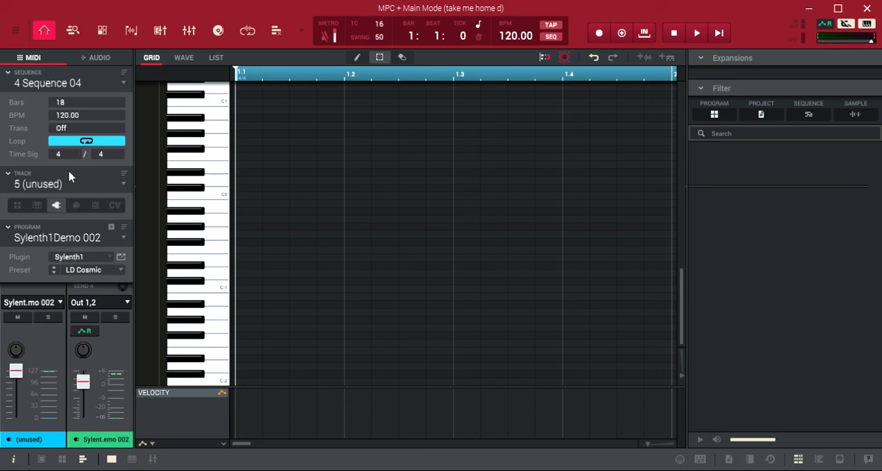